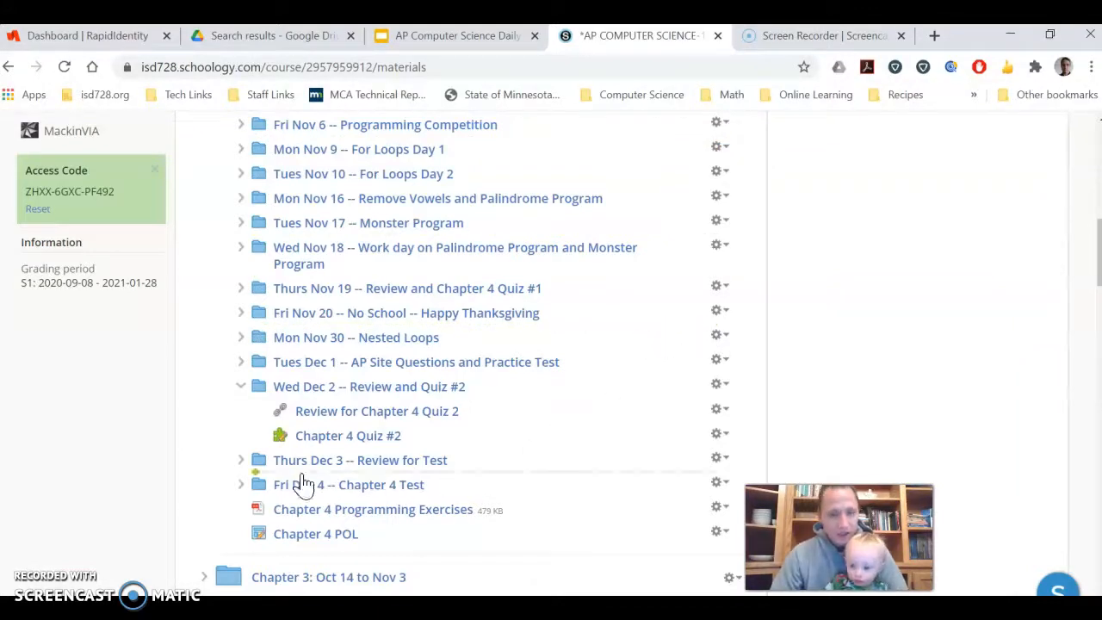
mouse_move(453, 460)
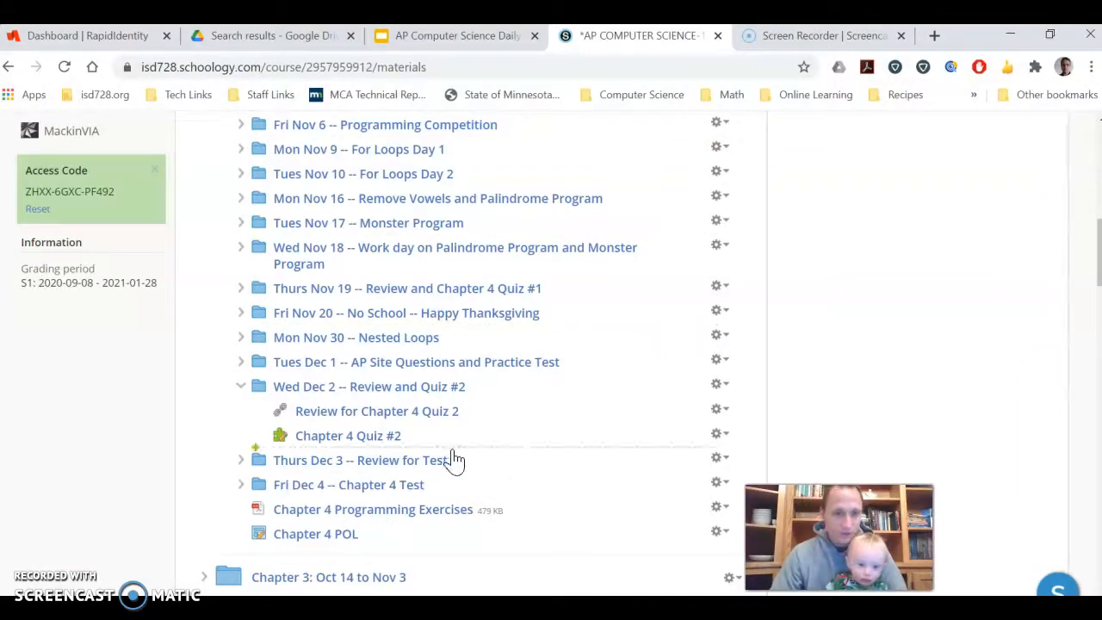
mouse_move(379, 417)
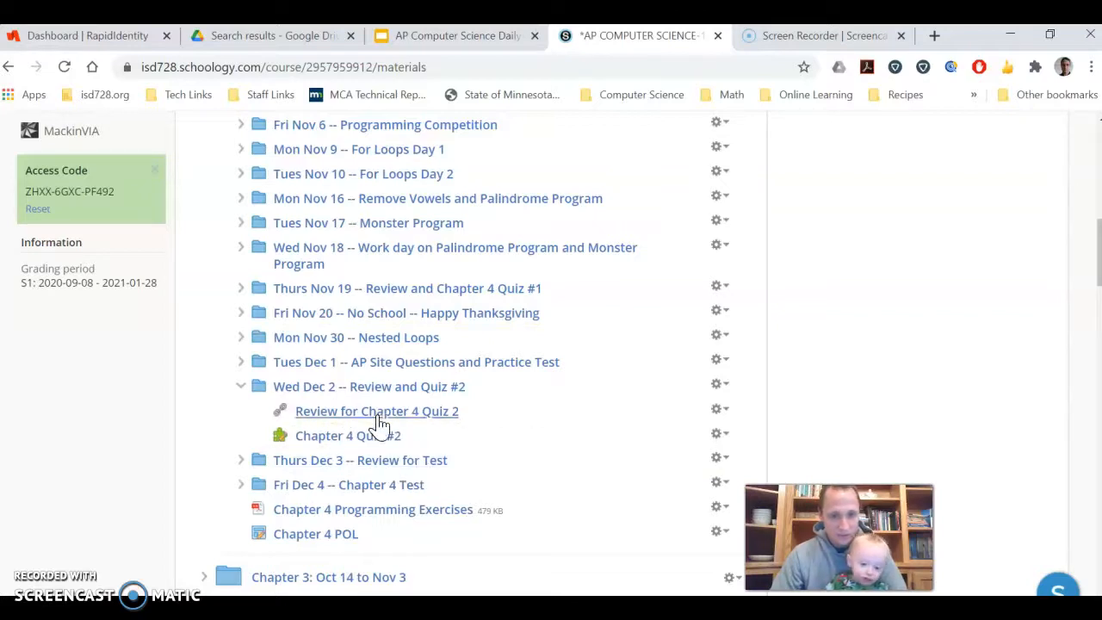
mouse_move(386, 431)
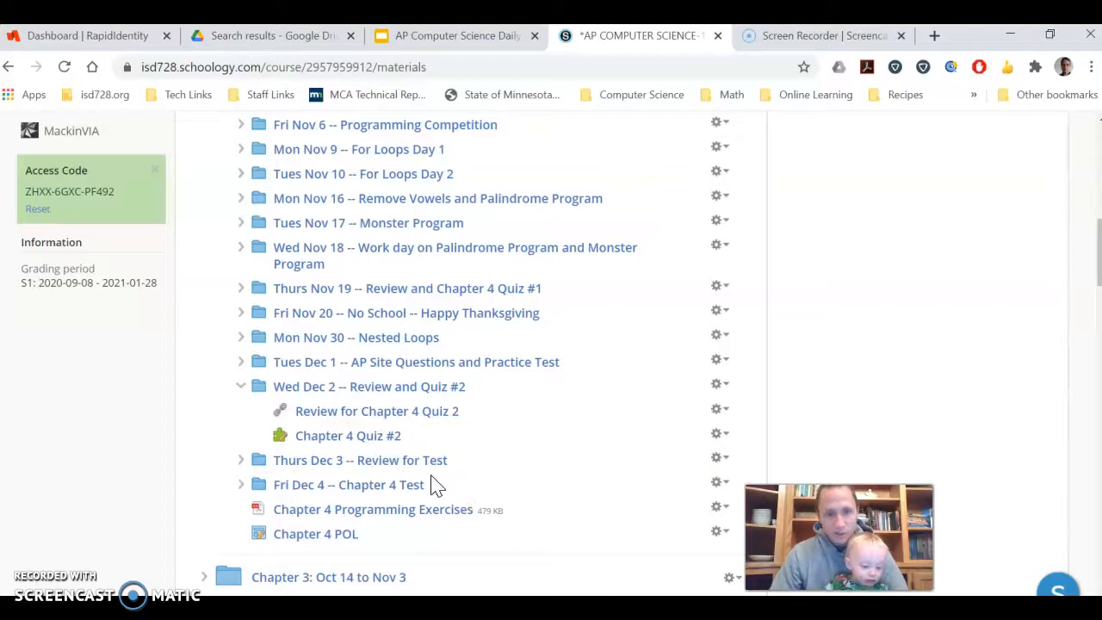
mouse_move(405, 441)
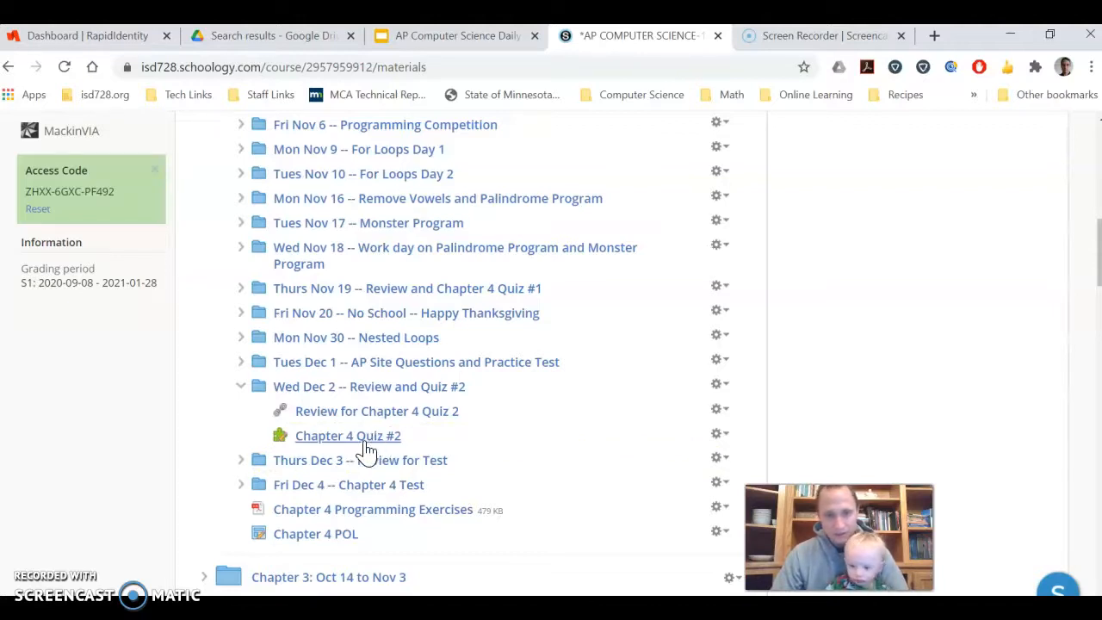
mouse_move(379, 448)
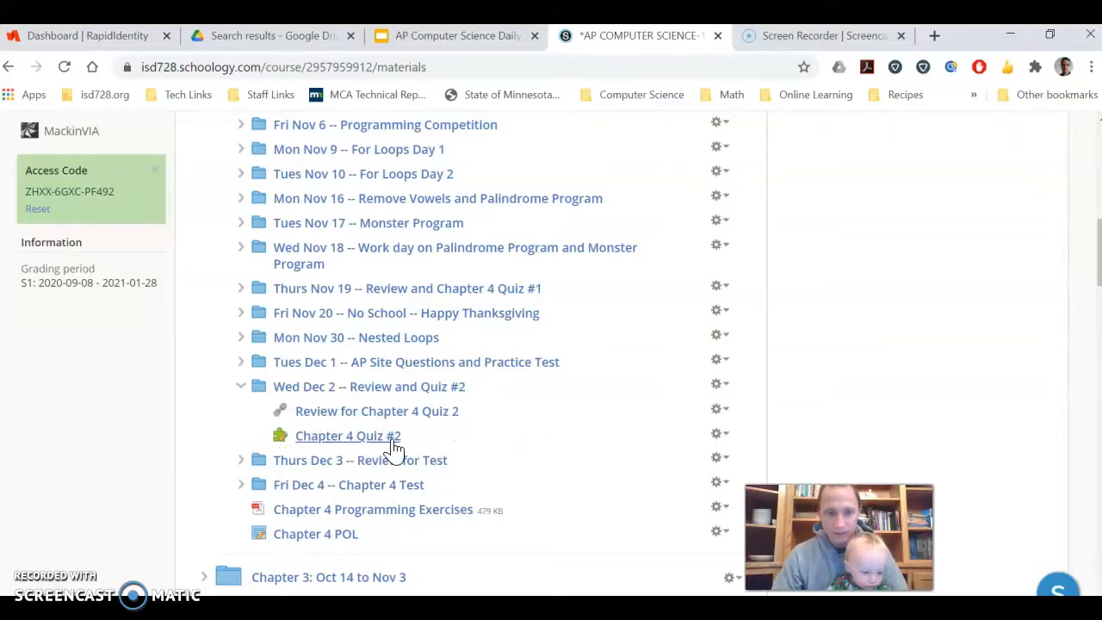
mouse_move(551, 498)
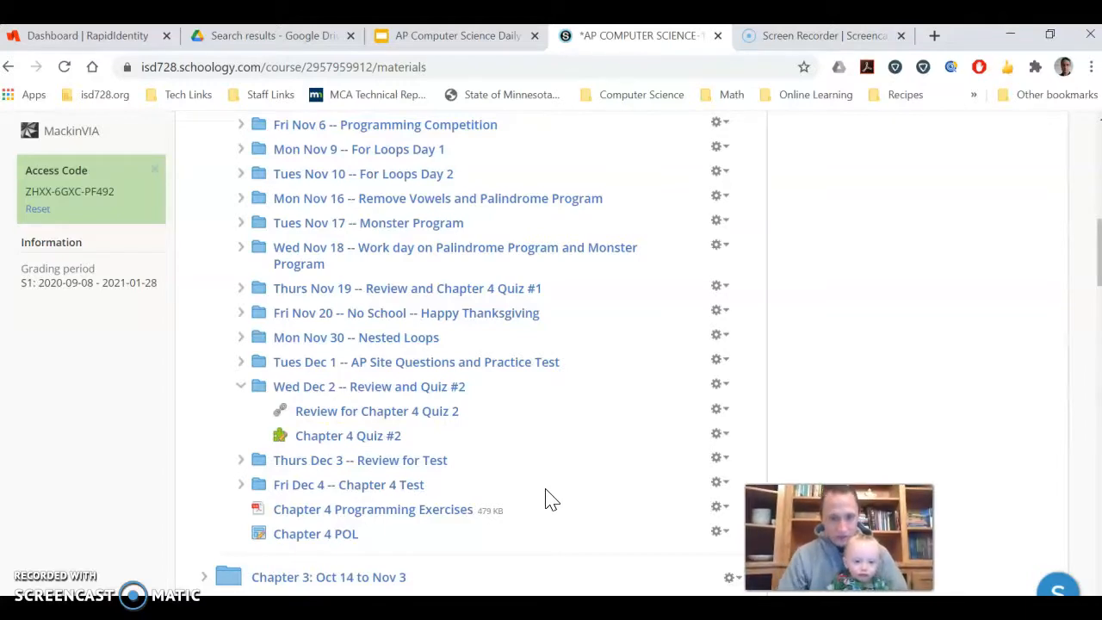
mouse_move(430, 511)
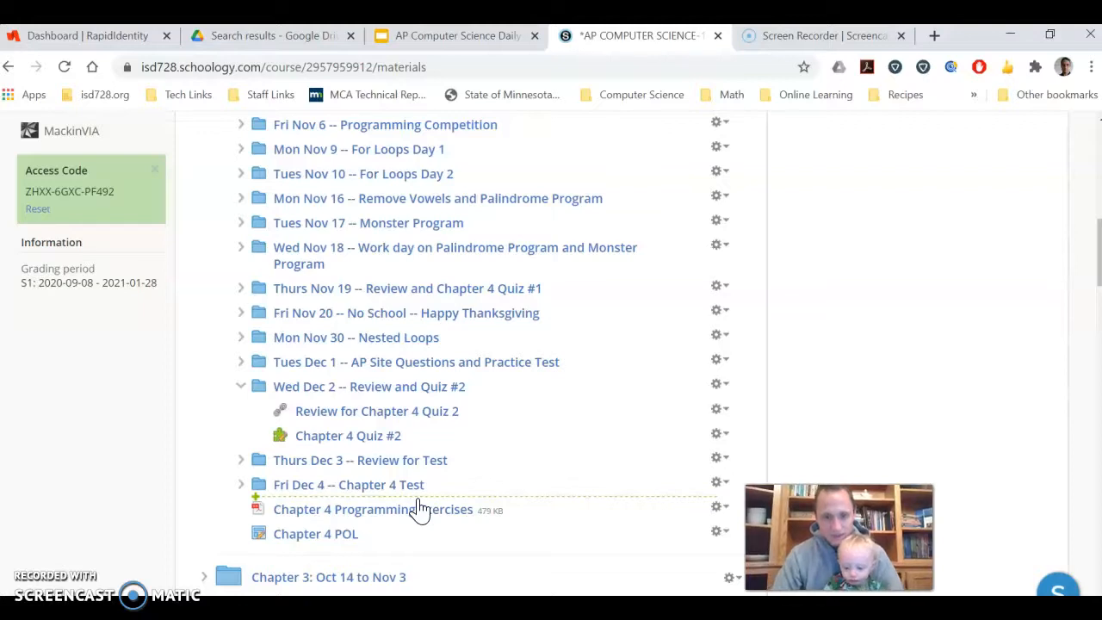
mouse_move(547, 459)
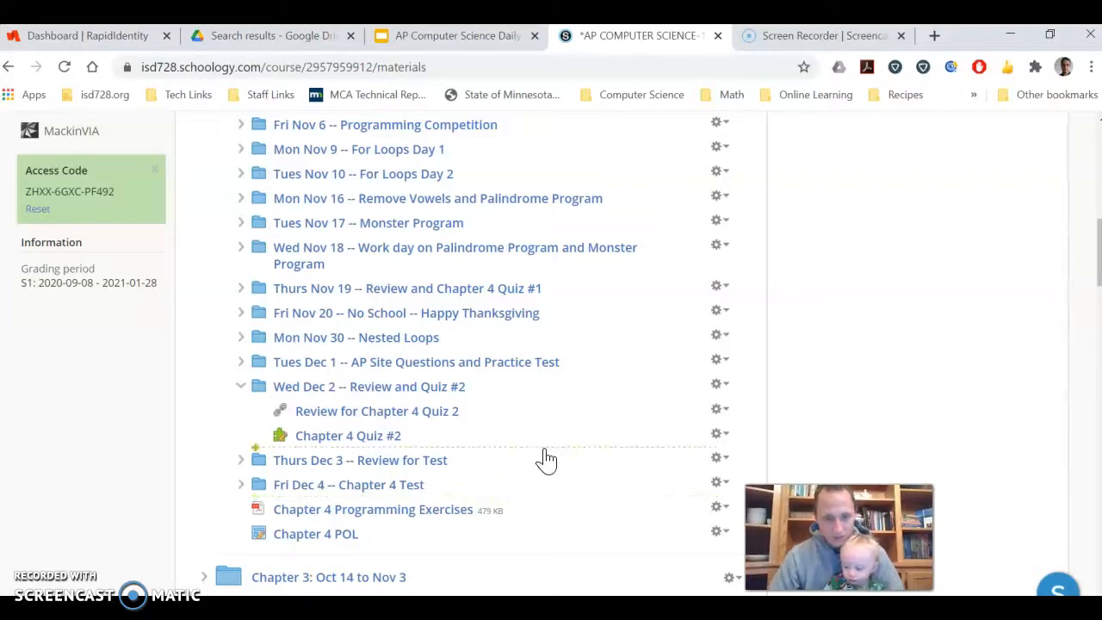
mouse_move(393, 515)
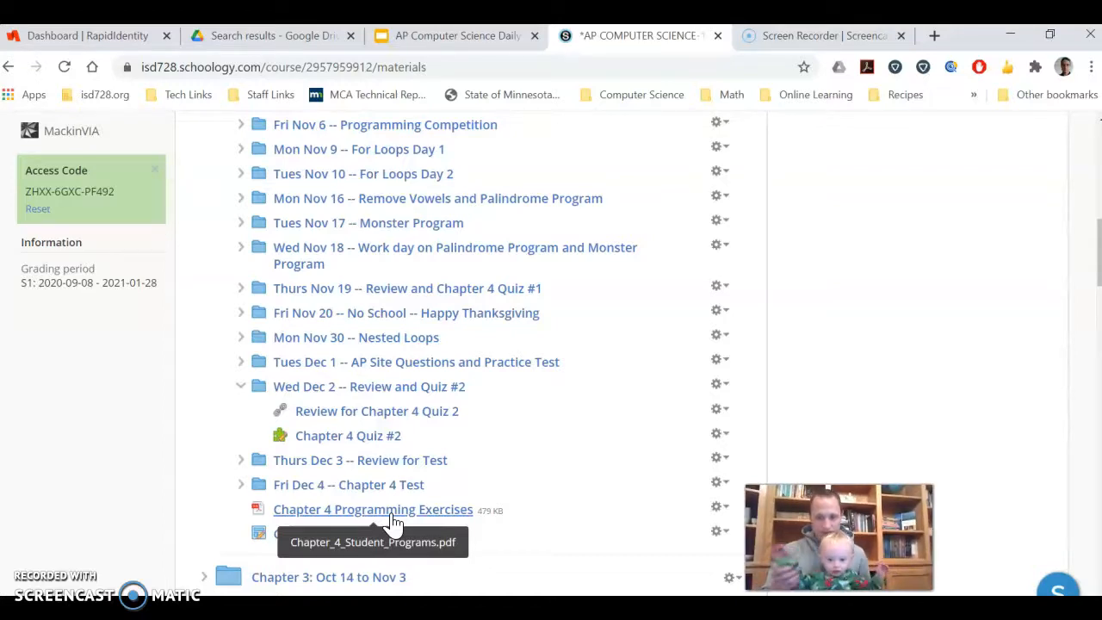
mouse_move(189, 557)
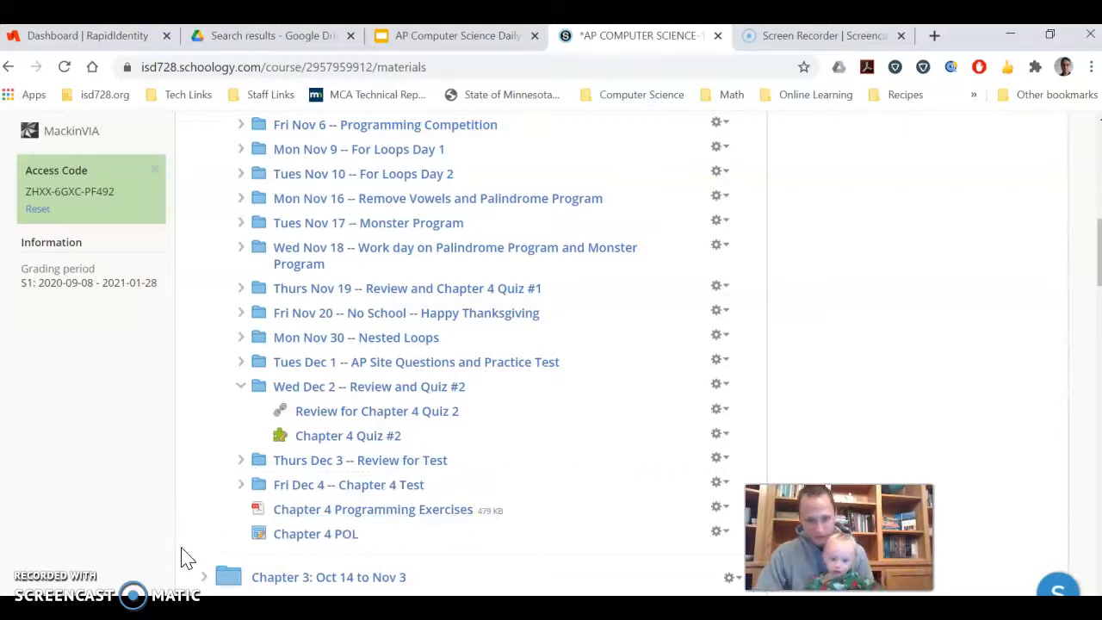